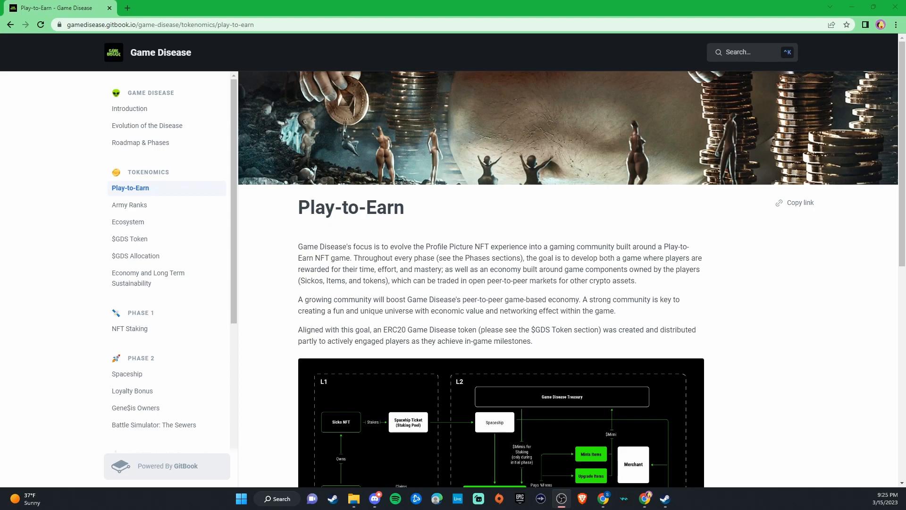
pyautogui.moveTo(798, 256)
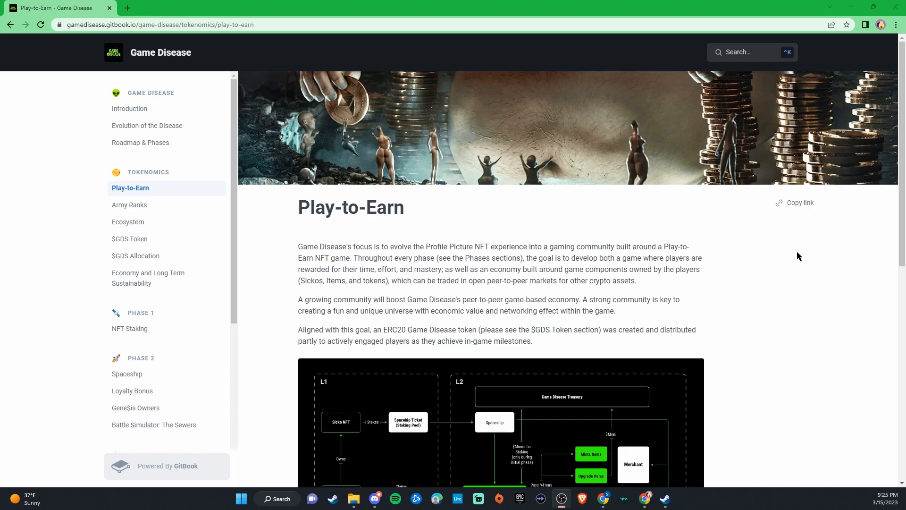
pyautogui.moveTo(696, 240)
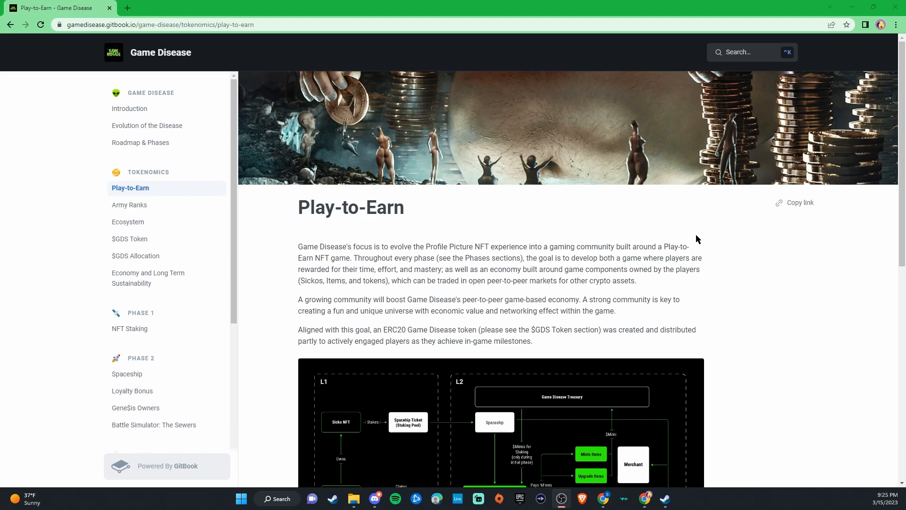
pyautogui.moveTo(654, 291)
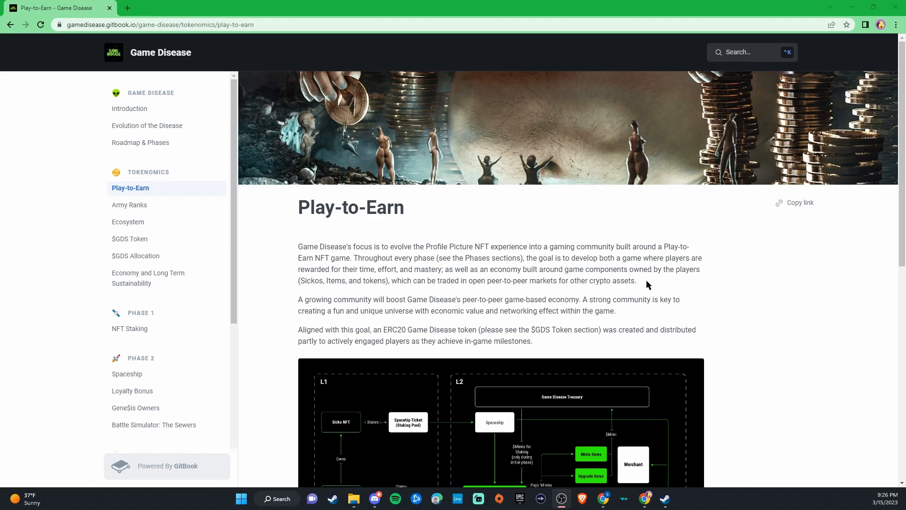
pyautogui.moveTo(702, 297)
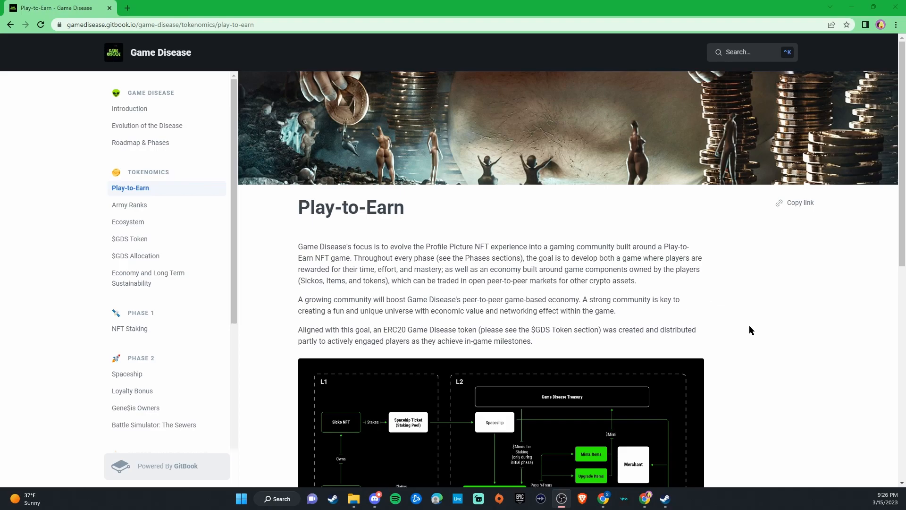
# Scroll down to show the whole L1/L2 economy diagram with casino, battle simulator and quests branches.
pyautogui.scroll(-3)
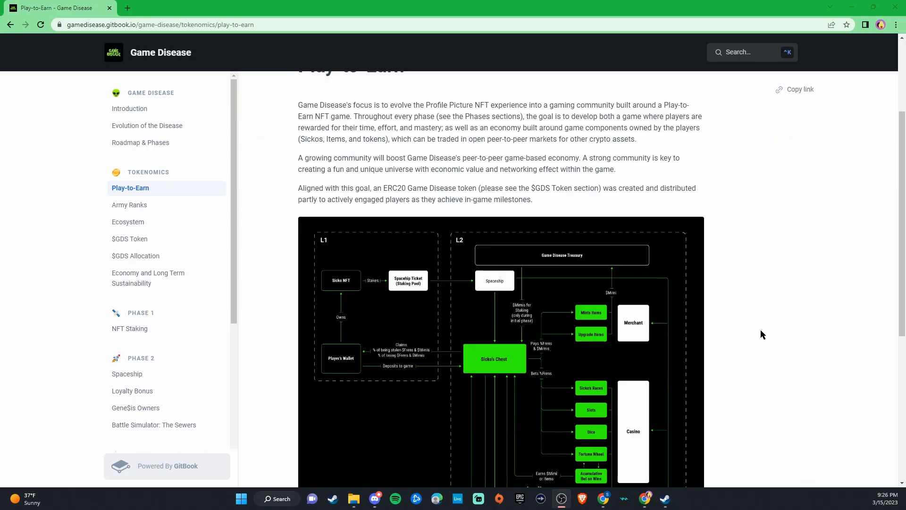
pyautogui.scroll(-3)
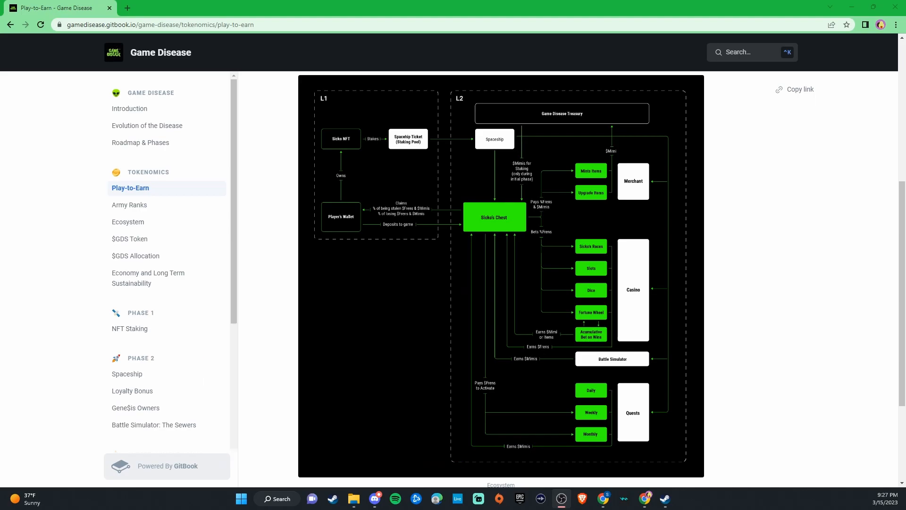
# Open the Army Ranks tokenomics page listing staked-sicko thresholds per rank.
pyautogui.click(129, 205)
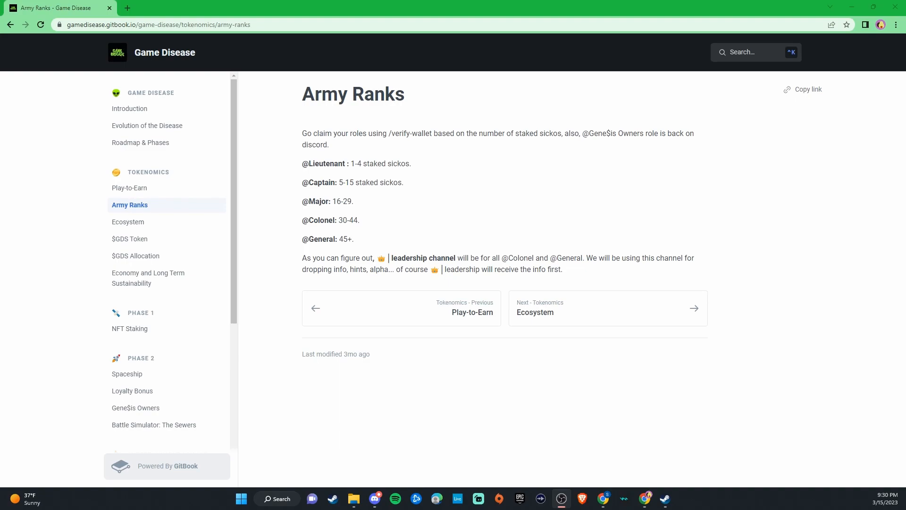
pyautogui.moveTo(108, 162)
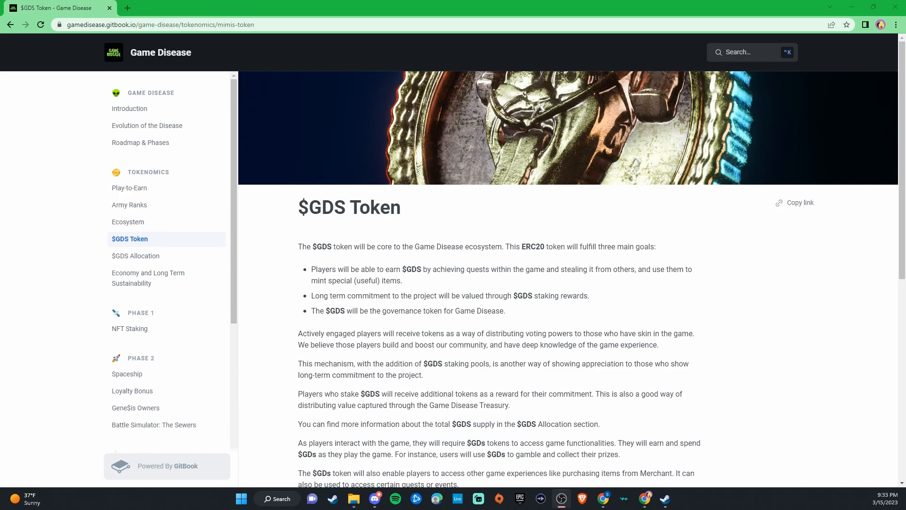
pyautogui.moveTo(595, 373)
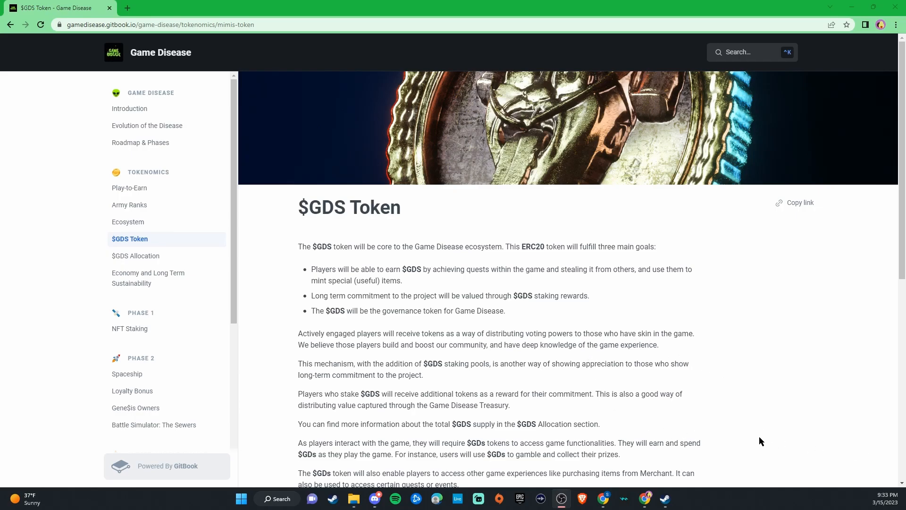
pyautogui.scroll(-3)
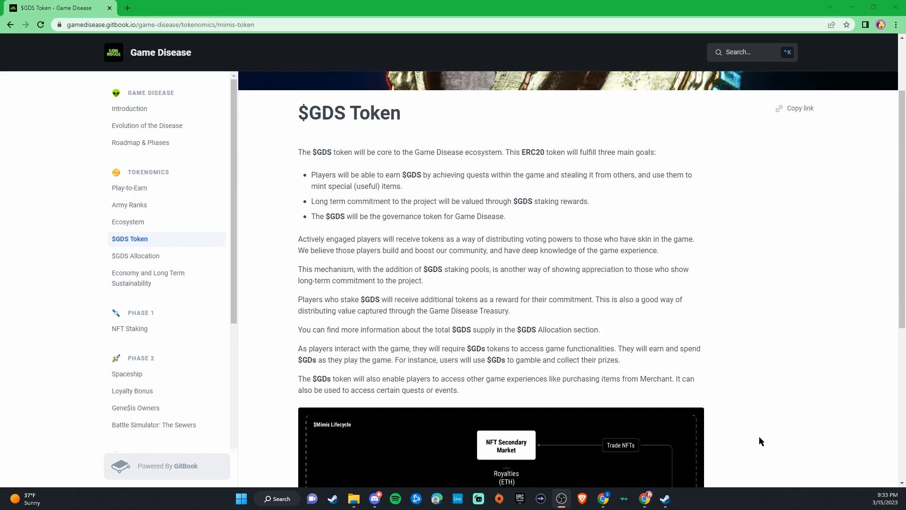
pyautogui.scroll(-3)
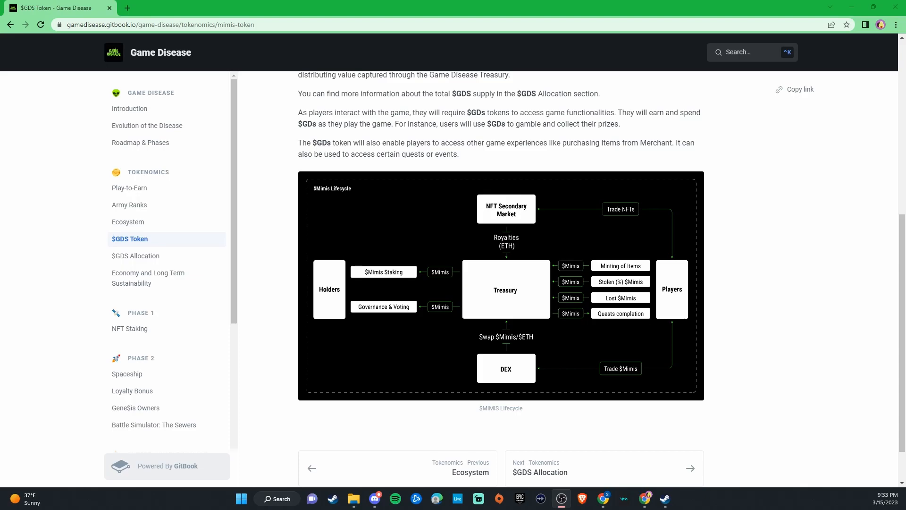
# Open the $GDS Allocation page covering prizes, staking rewards and developer allocation.
pyautogui.click(135, 256)
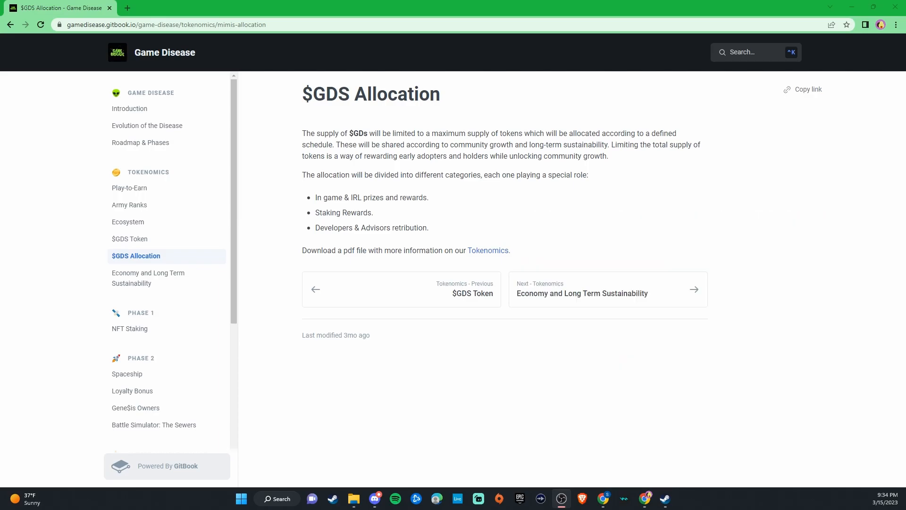
pyautogui.click(582, 293)
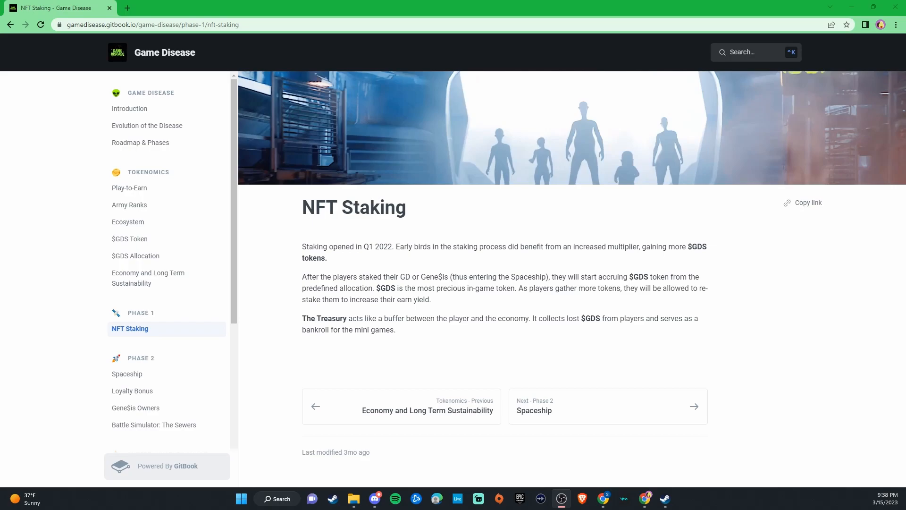
# Follow the Next: Spaceship link from NFT Staking to the Phase 2 Spaceship page.
pyautogui.click(126, 373)
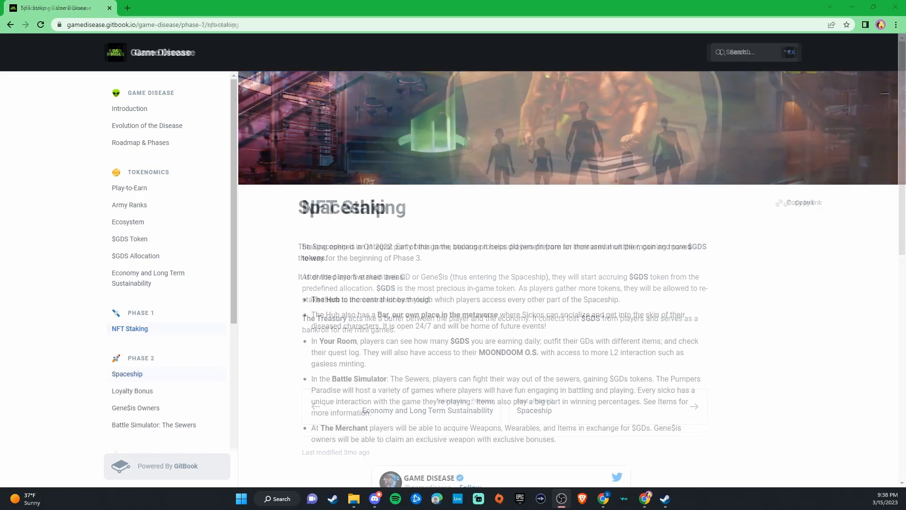
pyautogui.click(126, 373)
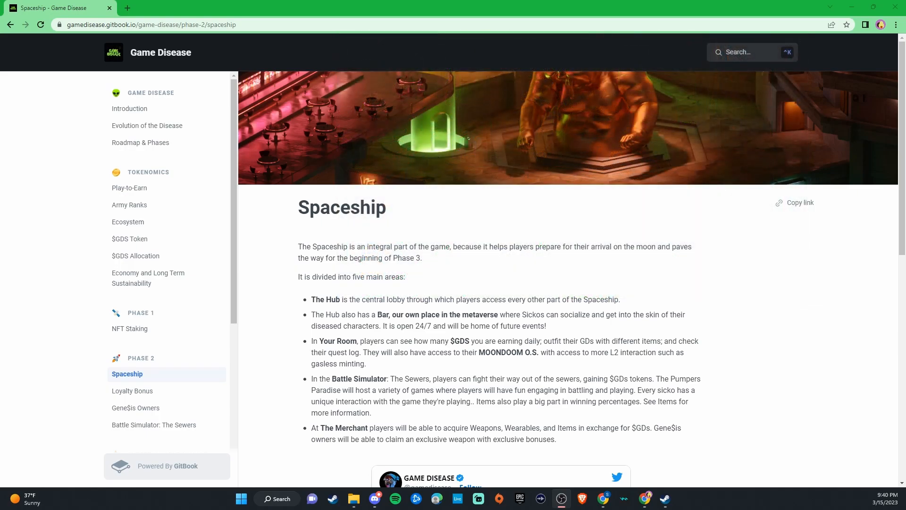
# Open the Phase 2 Loyalty Bonus page on staking bonuses and multipliers.
pyautogui.click(131, 391)
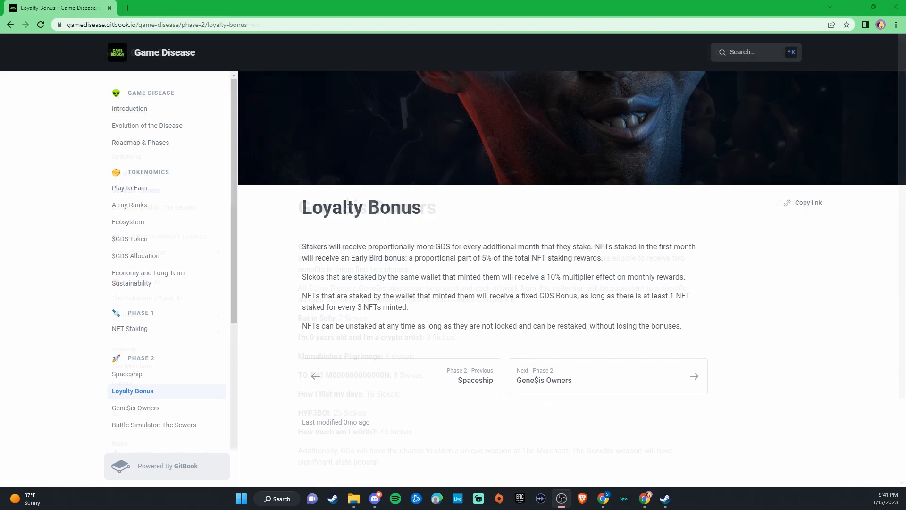
# Go to the Gene$is Owners page and scroll through the Sicko values per artwork.
pyautogui.click(607, 376)
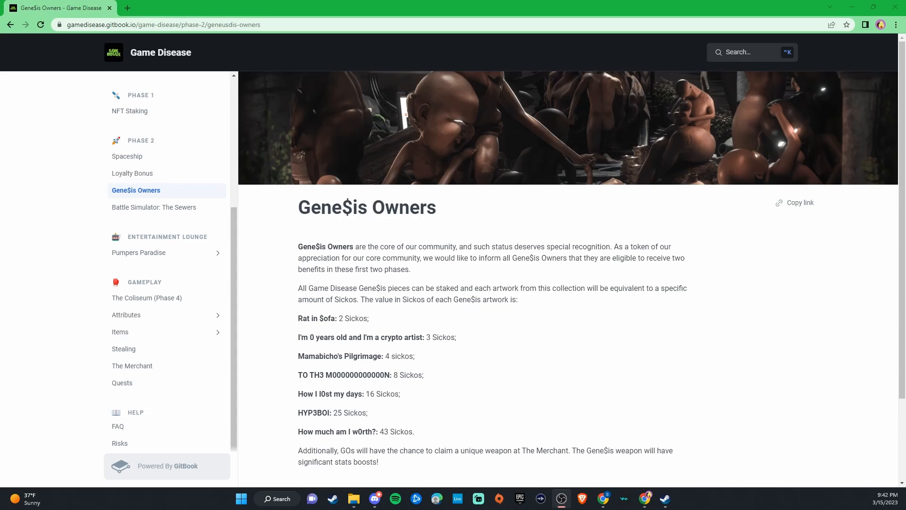
pyautogui.click(566, 127)
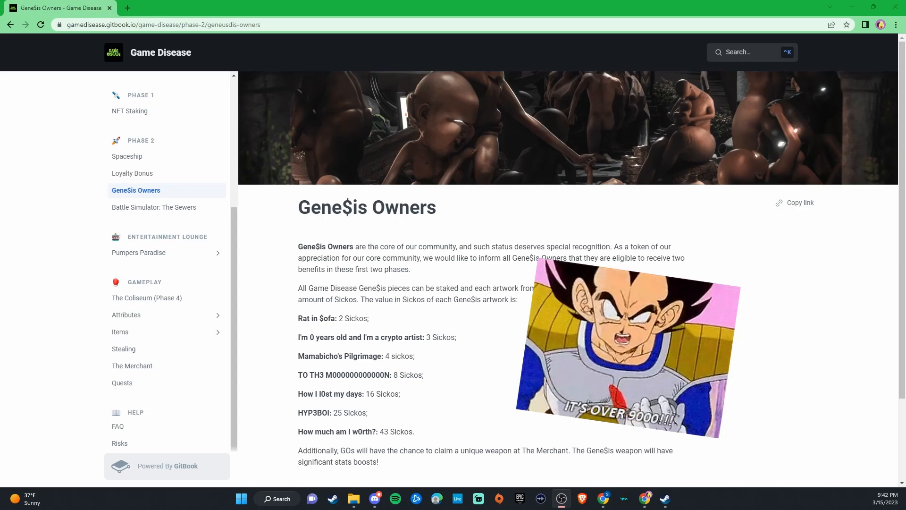
pyautogui.scroll(-3)
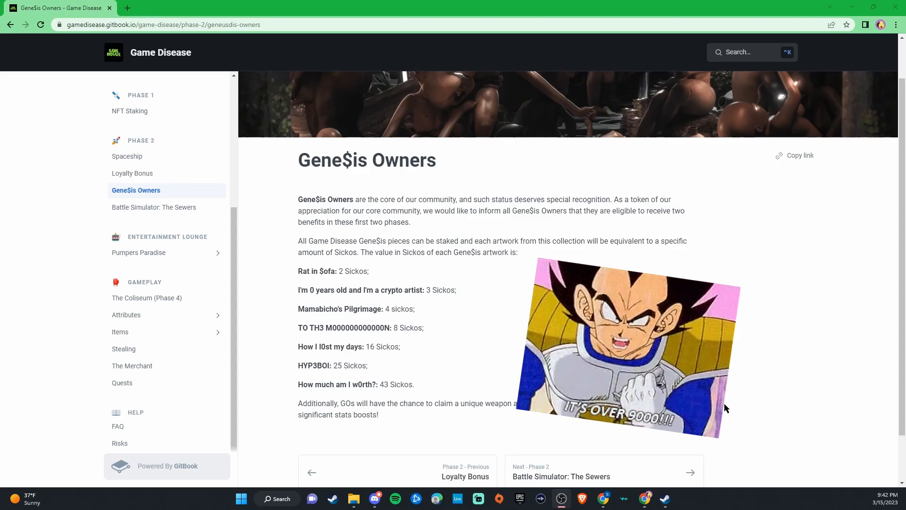